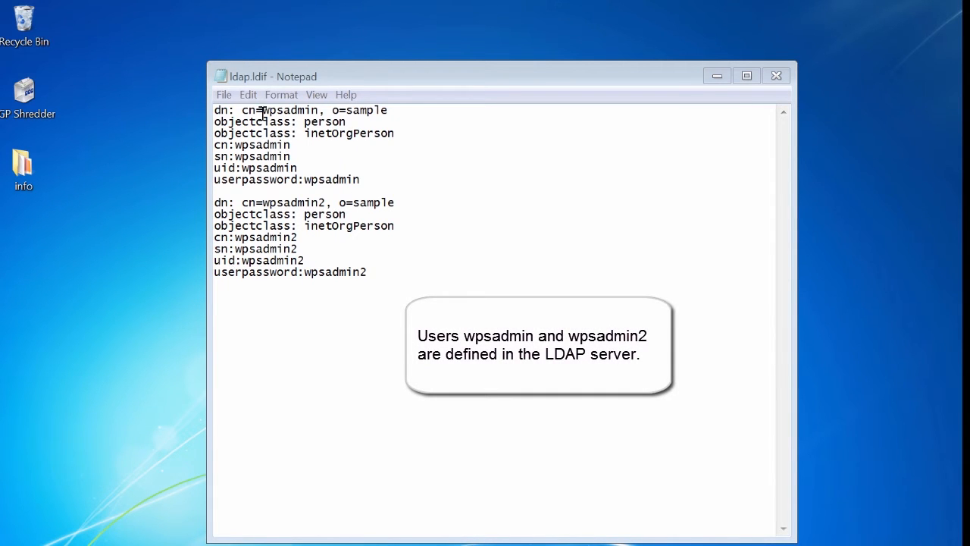
pyautogui.moveTo(242, 203)
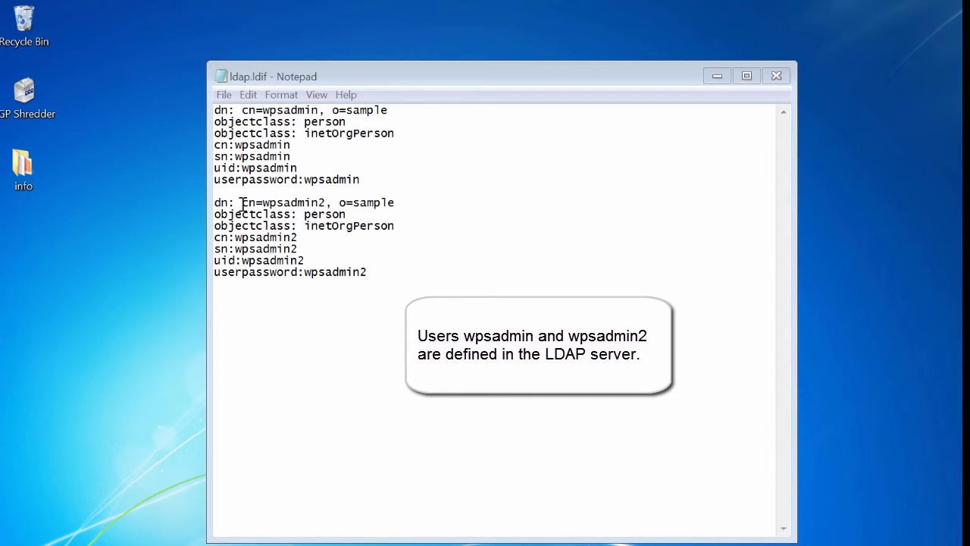
pyautogui.moveTo(679, 91)
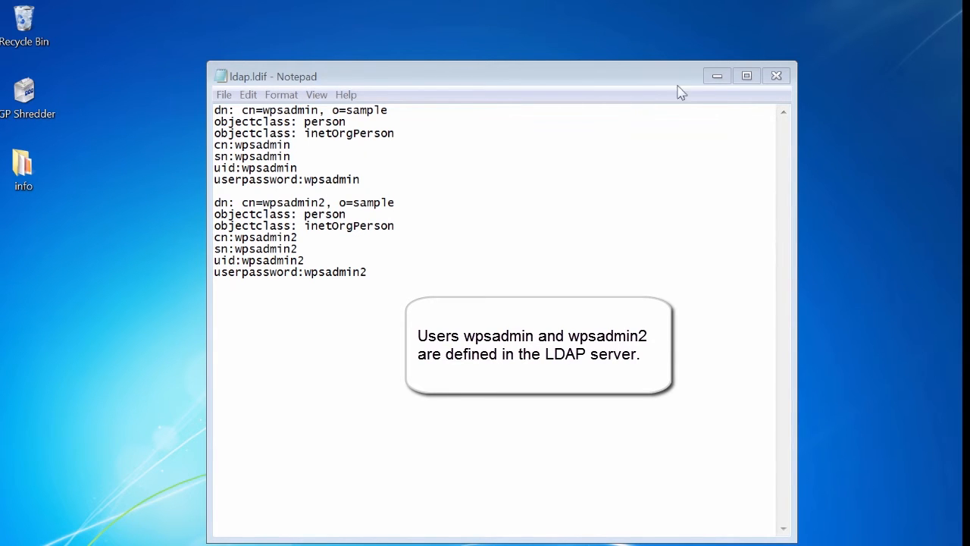
# - Close ldap.ldif and open ldapconfig.properties in Notepad to review providerurl and baseDN
pyautogui.click(776, 76)
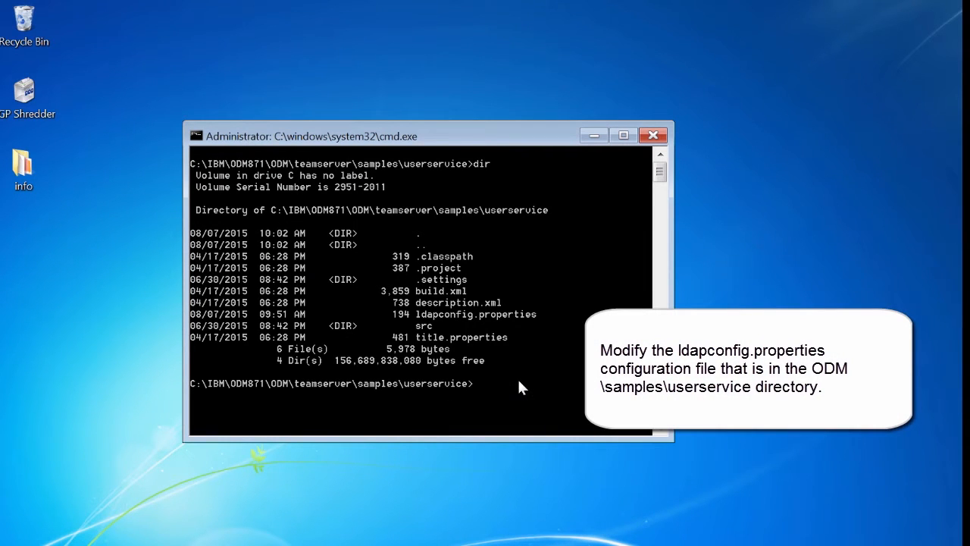
pyautogui.write('notpead')
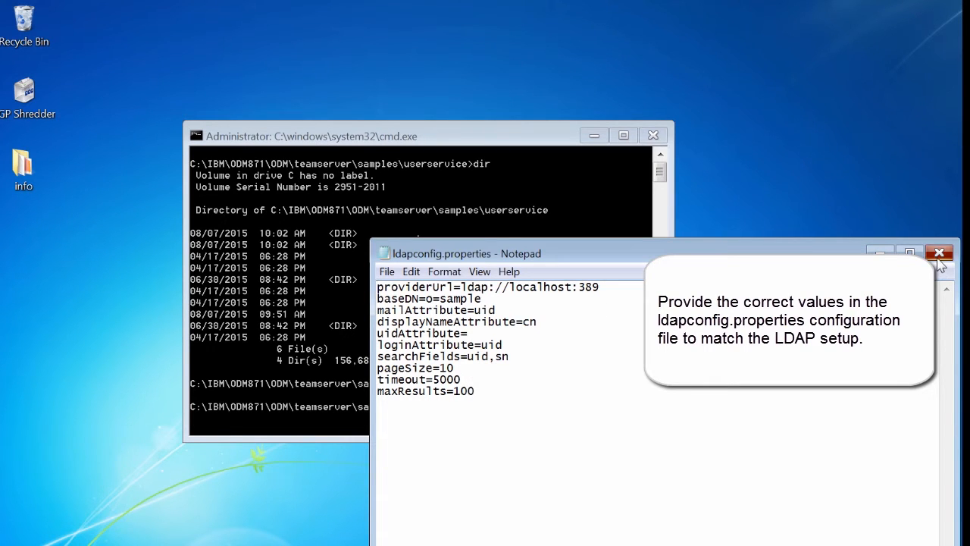
# - Close Notepad and run ant build, ant repack and ant deploy for the userservice sample
pyautogui.click(939, 252)
pyautogui.write('ant repack')
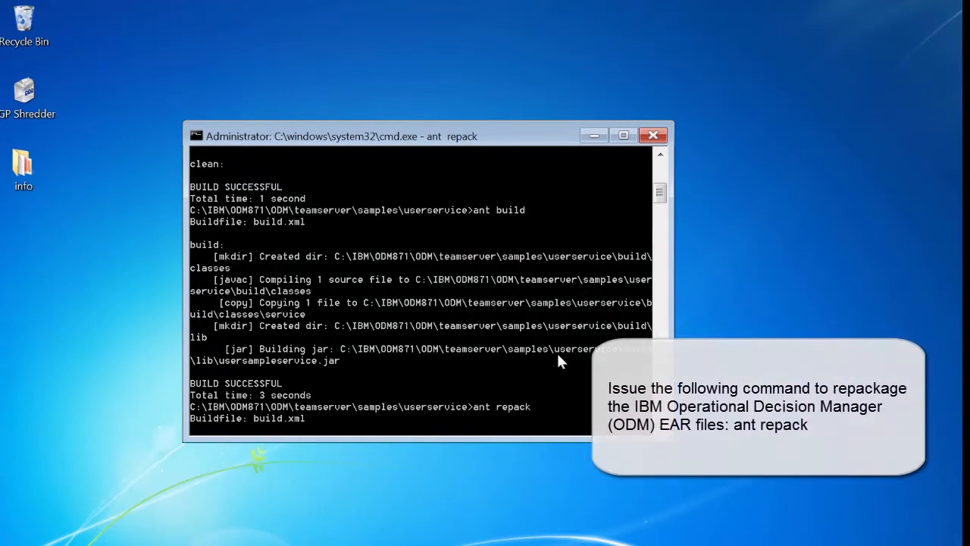
pyautogui.press('enter')
pyautogui.write('ant')
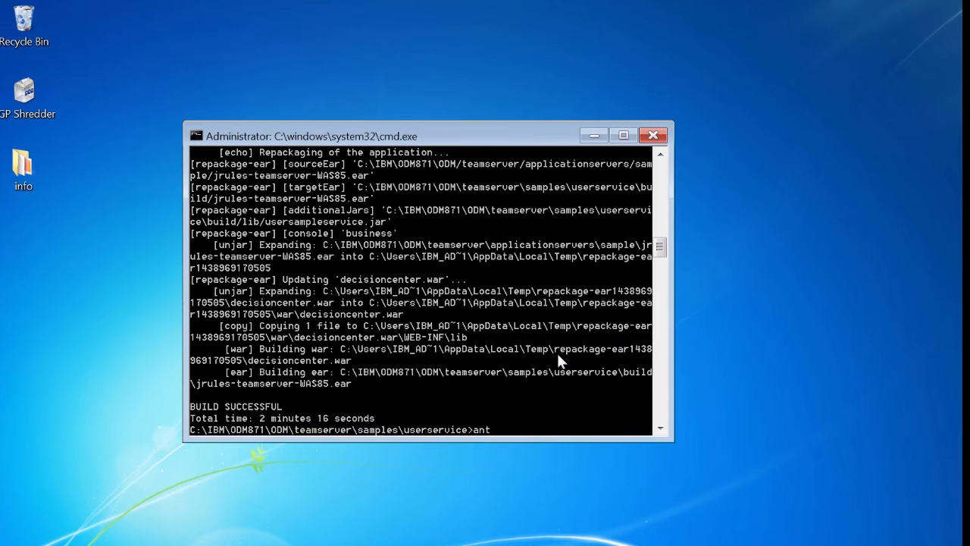
pyautogui.write('deploy')
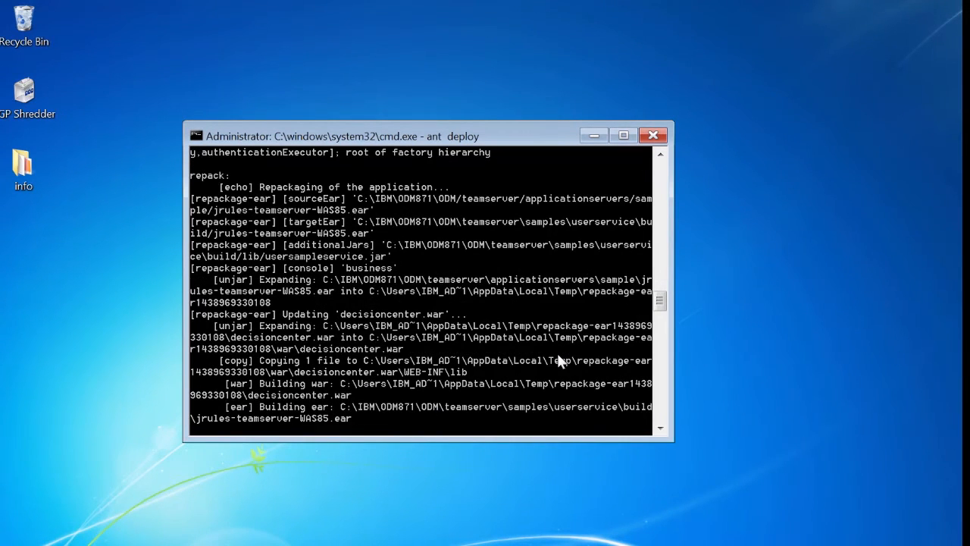
pyautogui.scroll(-3)
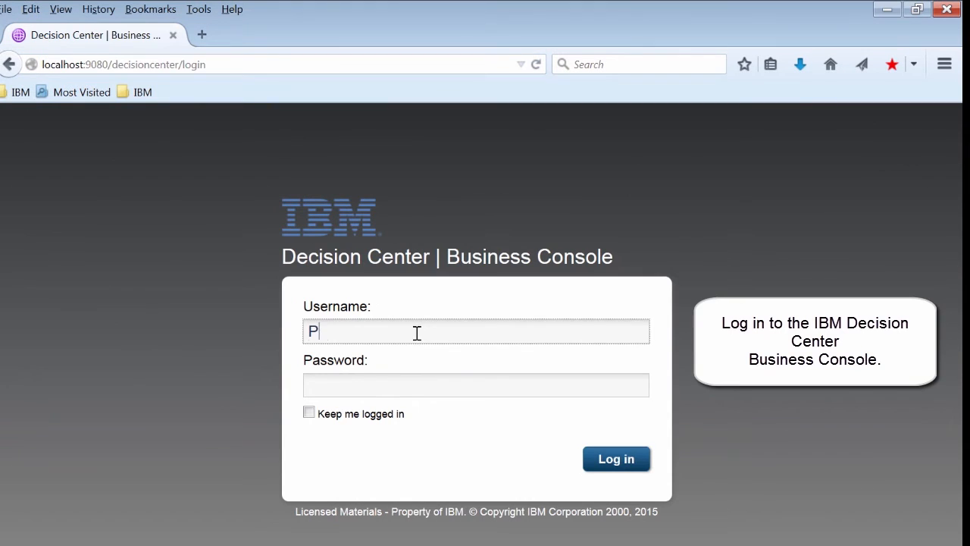
# - Log in to the Business Console and dismiss the browser's save-password prompt
pyautogui.write('aul')
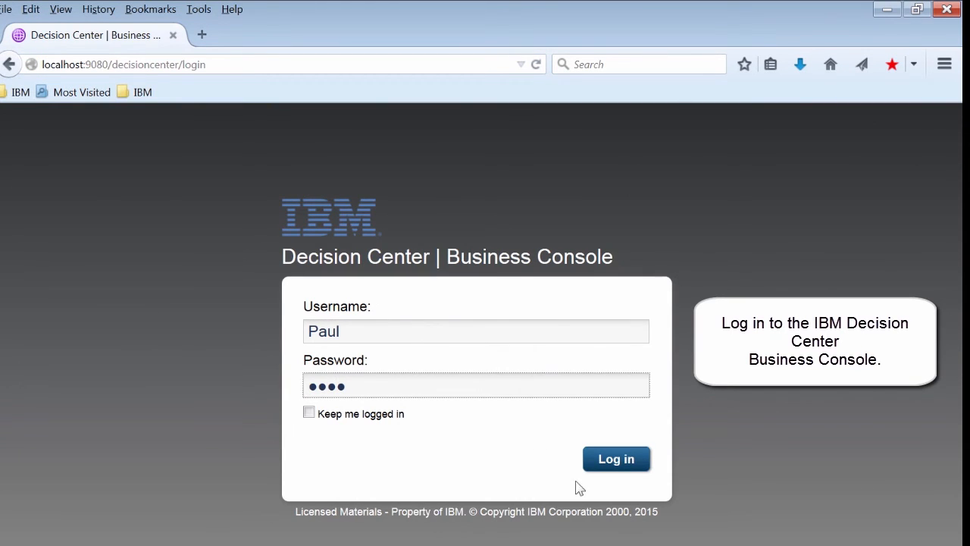
pyautogui.click(615, 458)
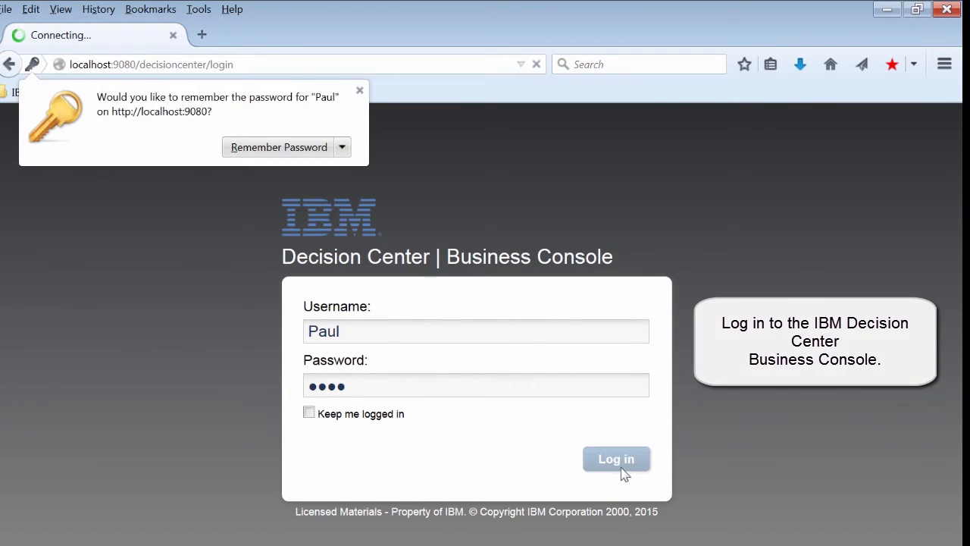
pyautogui.click(616, 458)
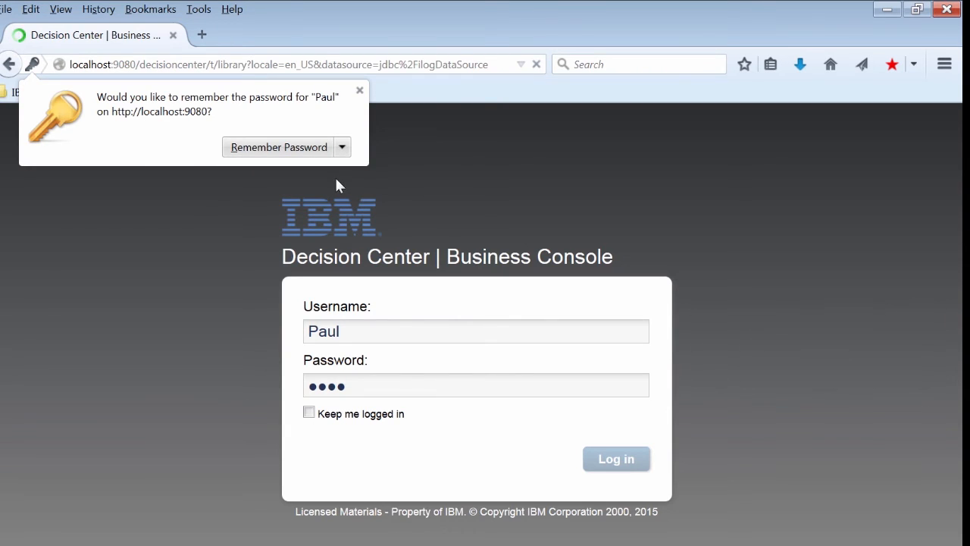
pyautogui.click(615, 458)
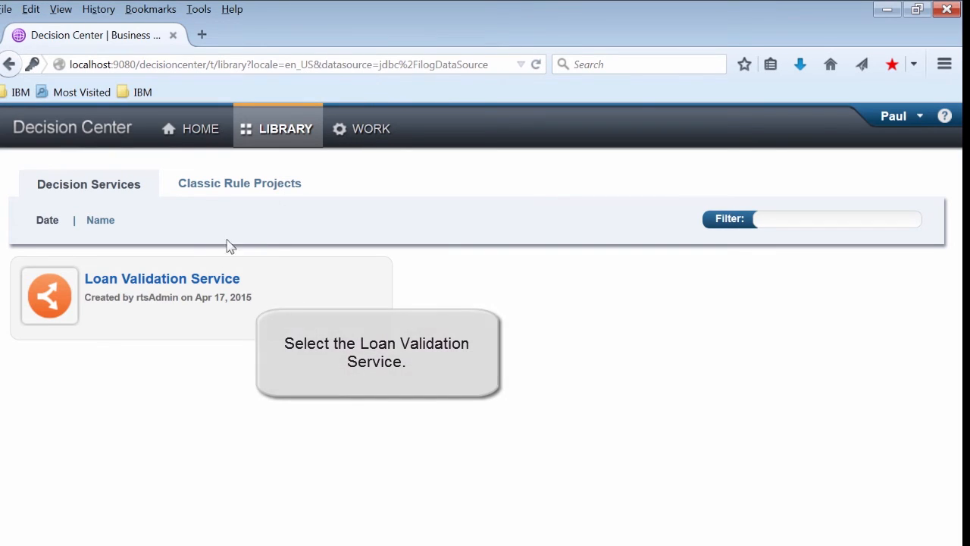
# - In Loan Validation Service, edit the Spring Release owner, listing LDAP users wpsadmin and wpsadmin2
pyautogui.click(160, 278)
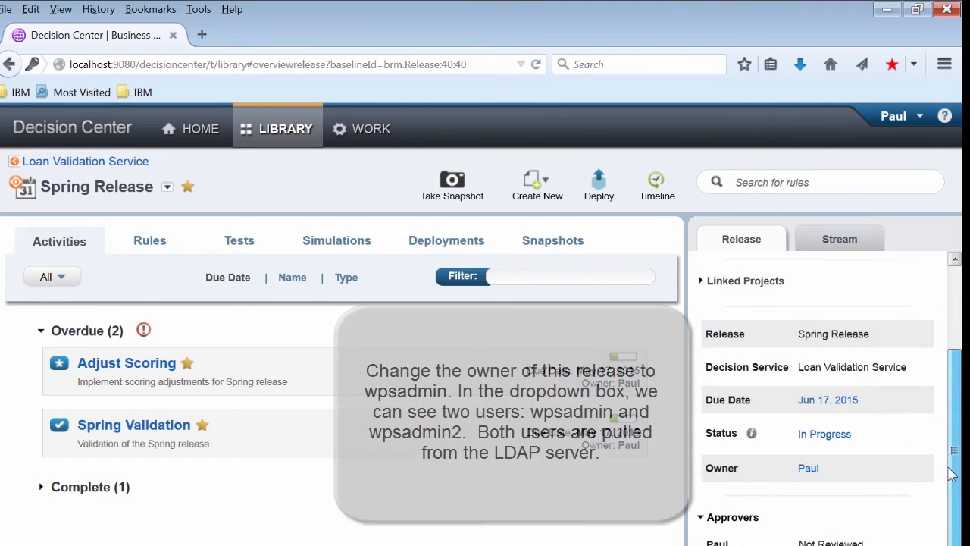
pyautogui.click(809, 467)
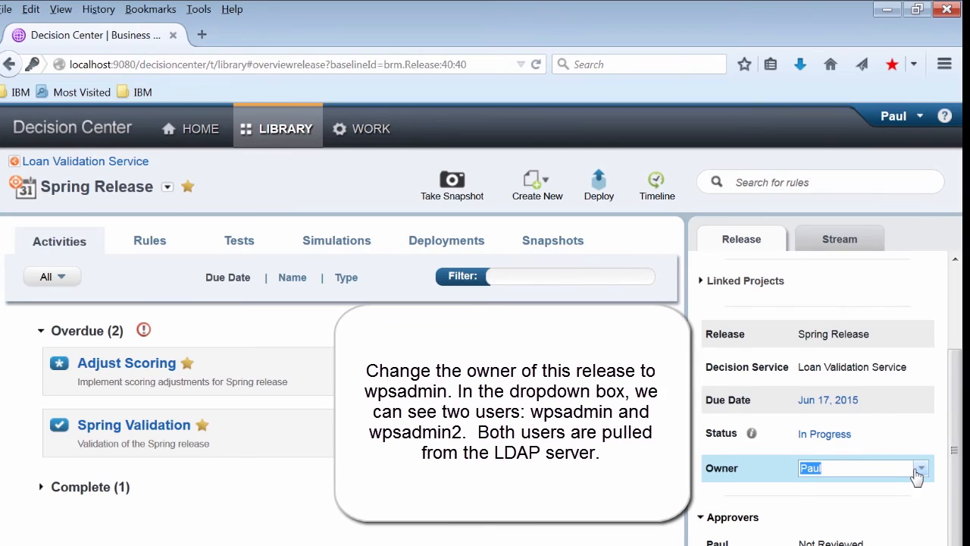
pyautogui.click(919, 467)
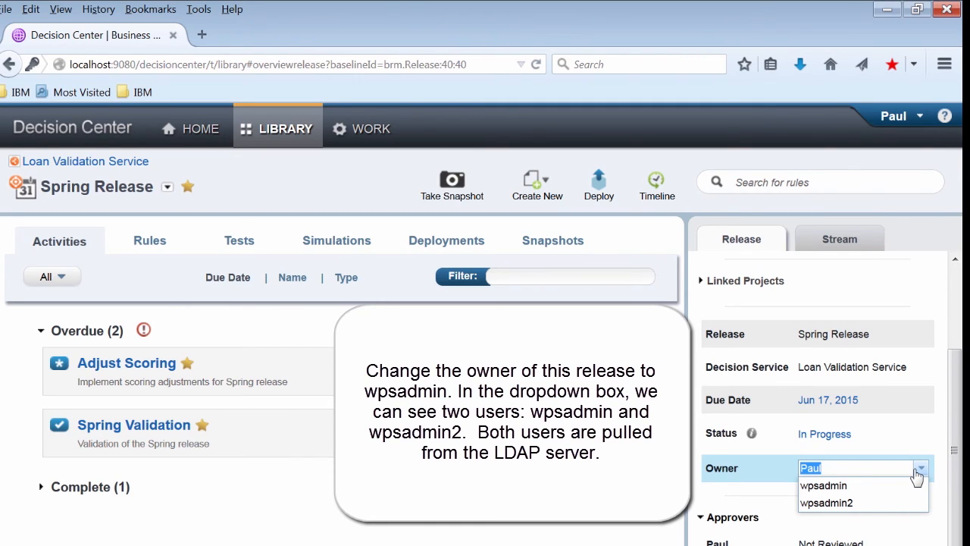
pyautogui.moveTo(823, 485)
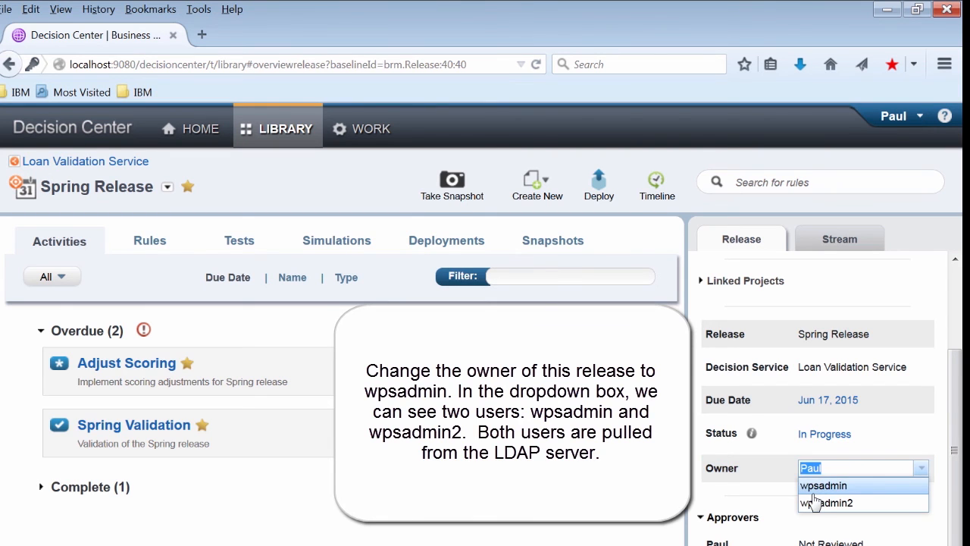